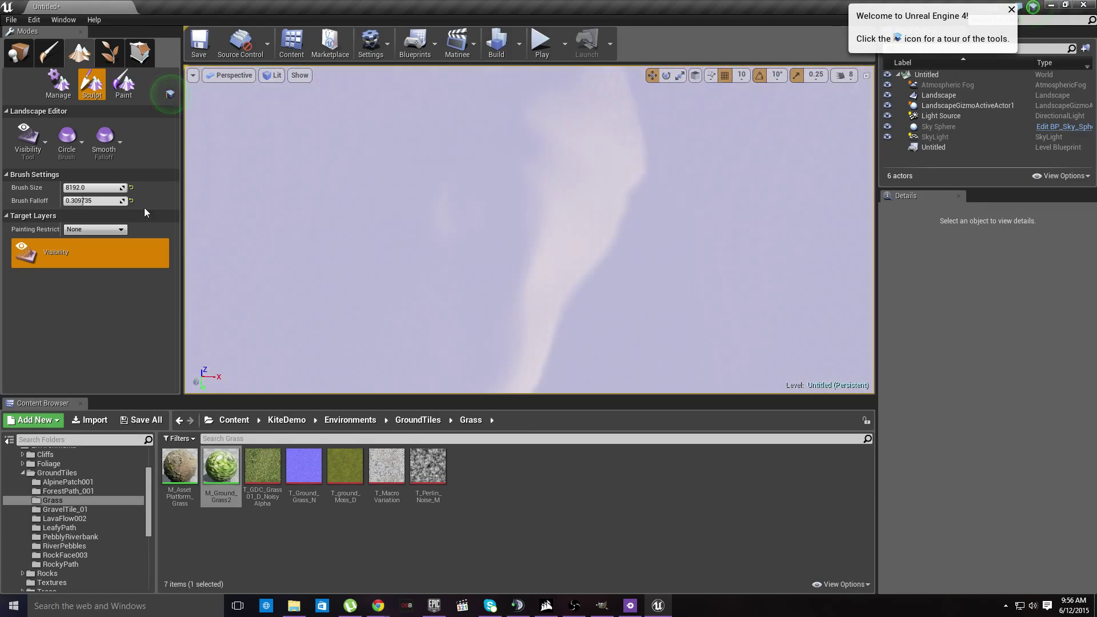
pyautogui.moveTo(28, 141)
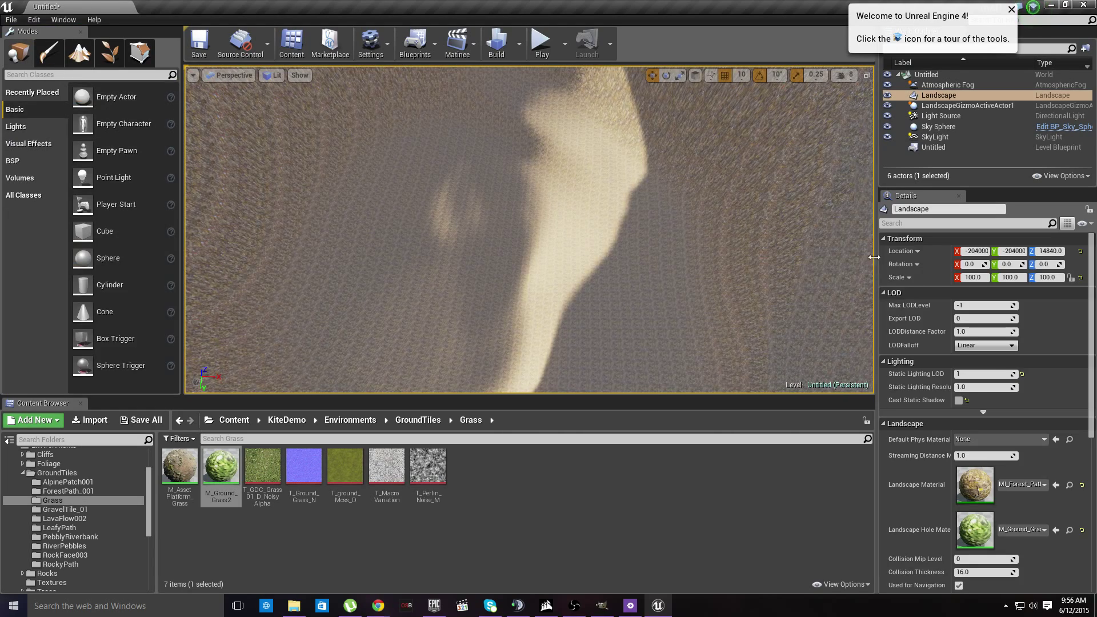
pyautogui.moveTo(976, 494)
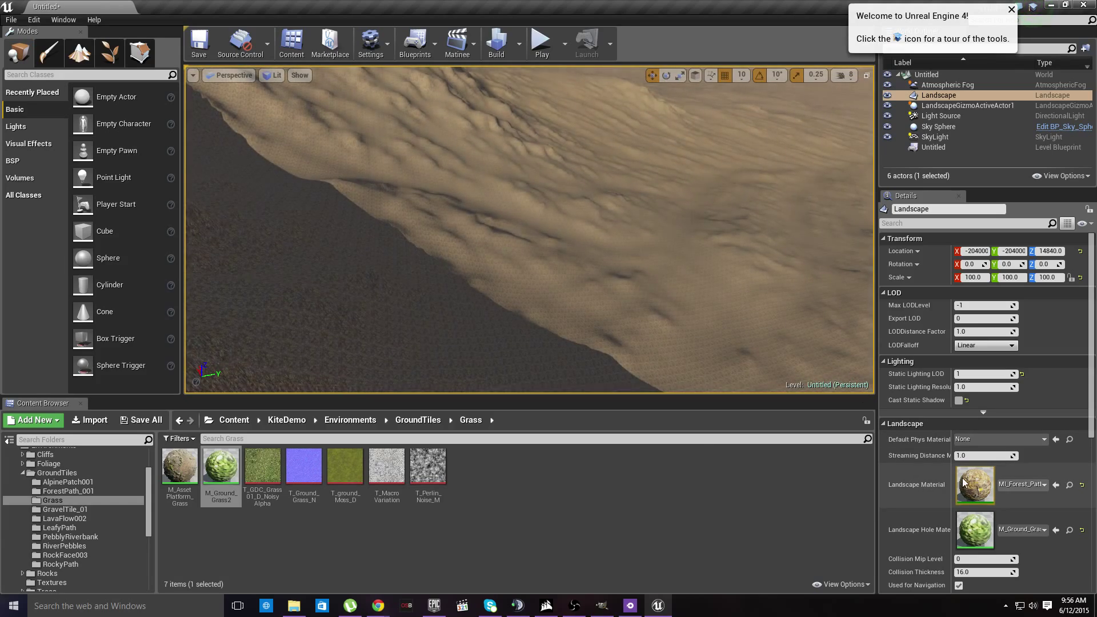
pyautogui.moveTo(976, 530)
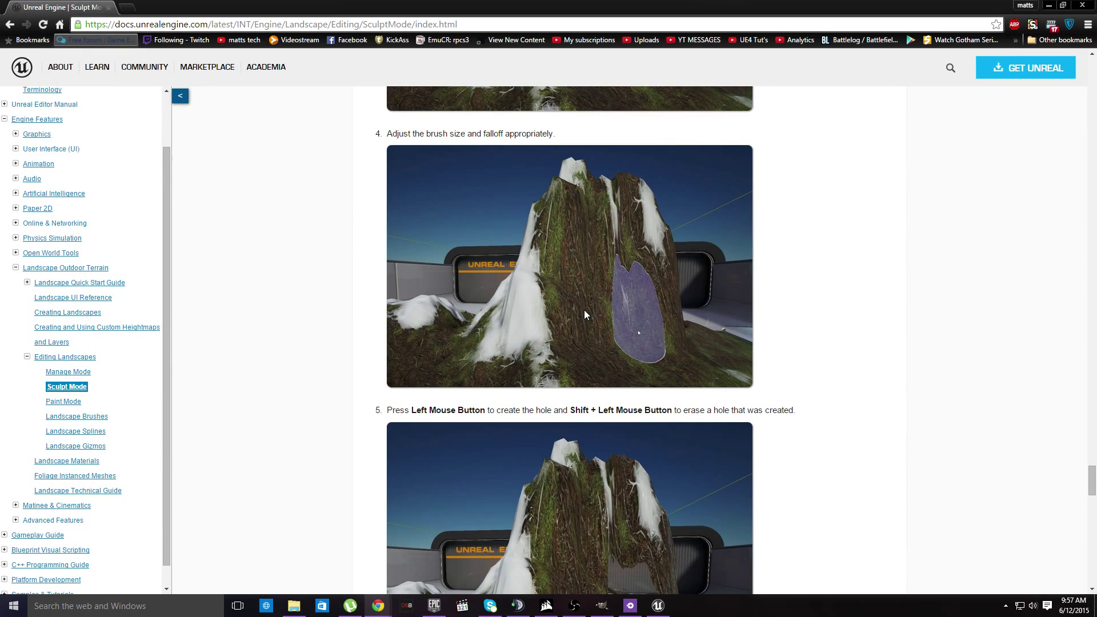
pyautogui.scroll(-3)
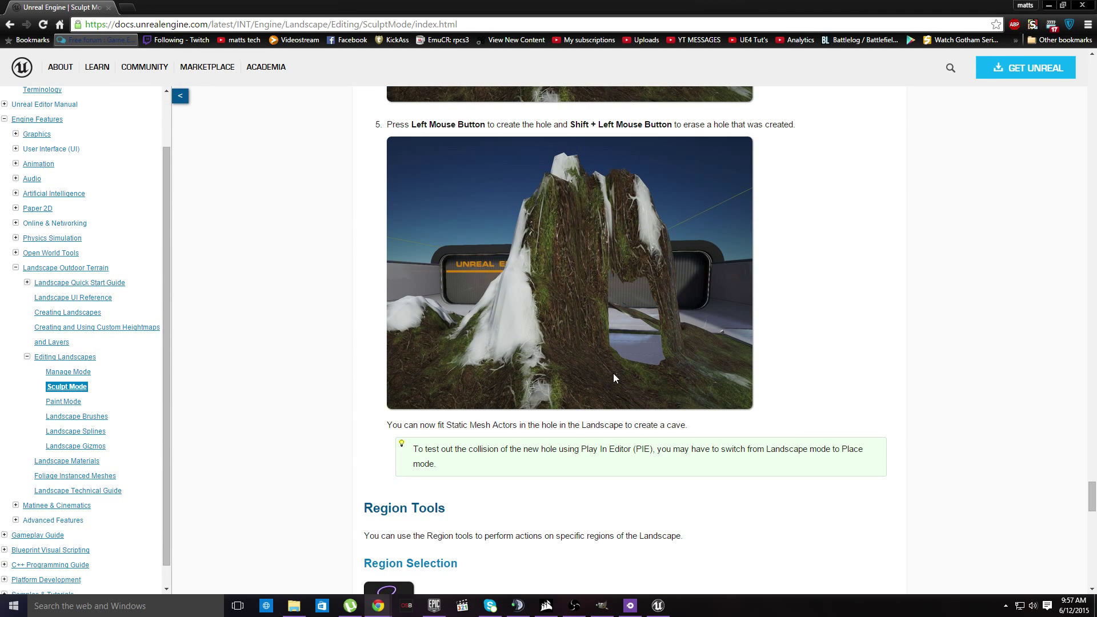
pyautogui.moveTo(558, 289)
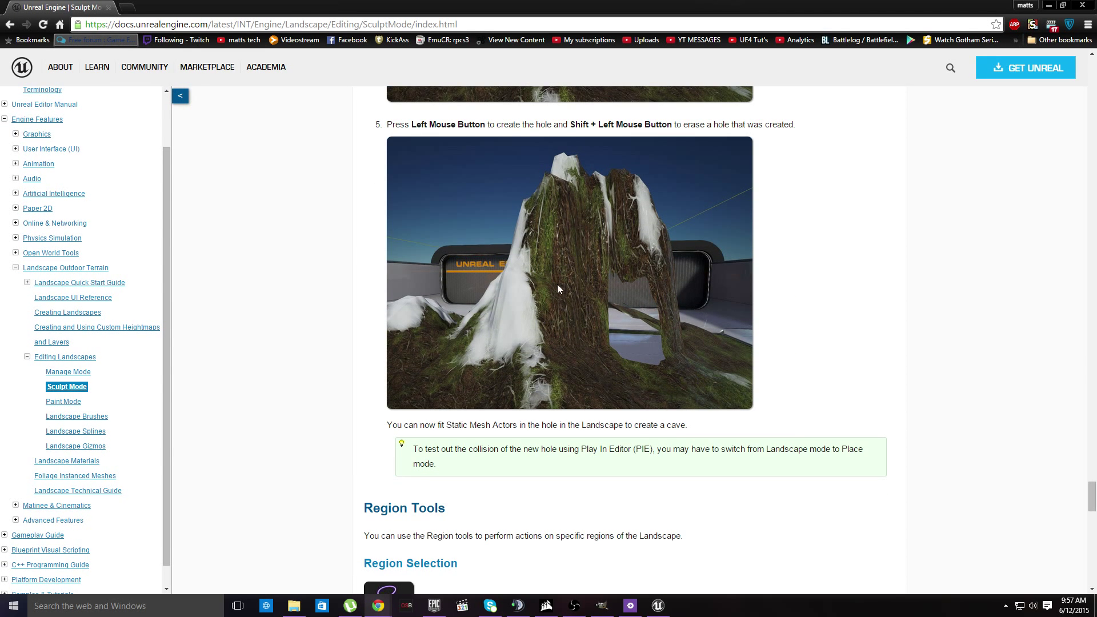